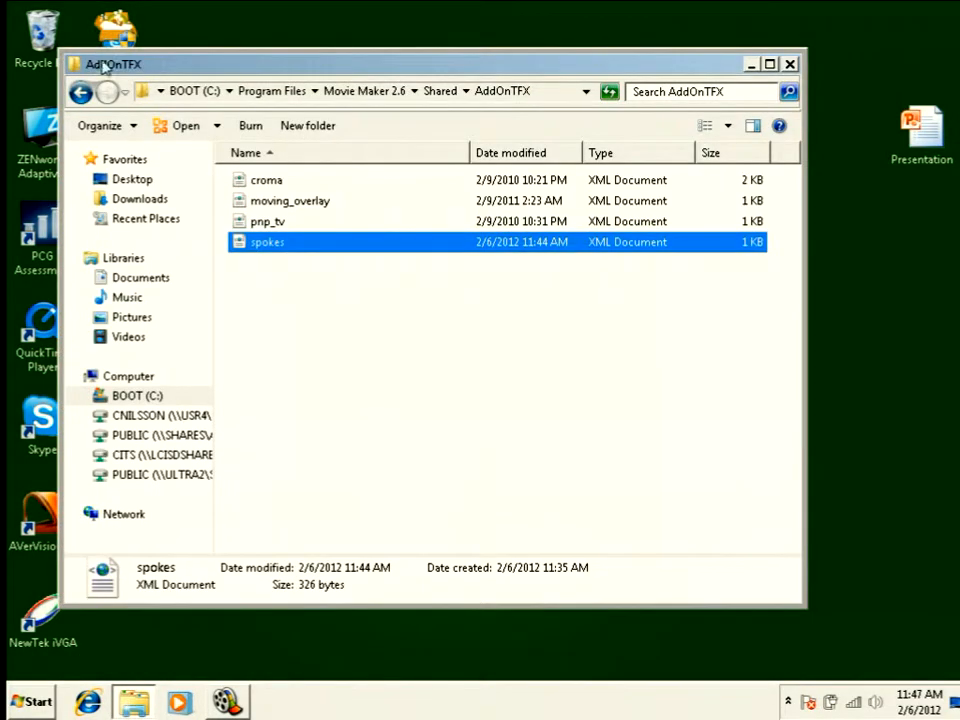
Go up to the Shared folder and view the ship.png overlay image
left_click(82, 92)
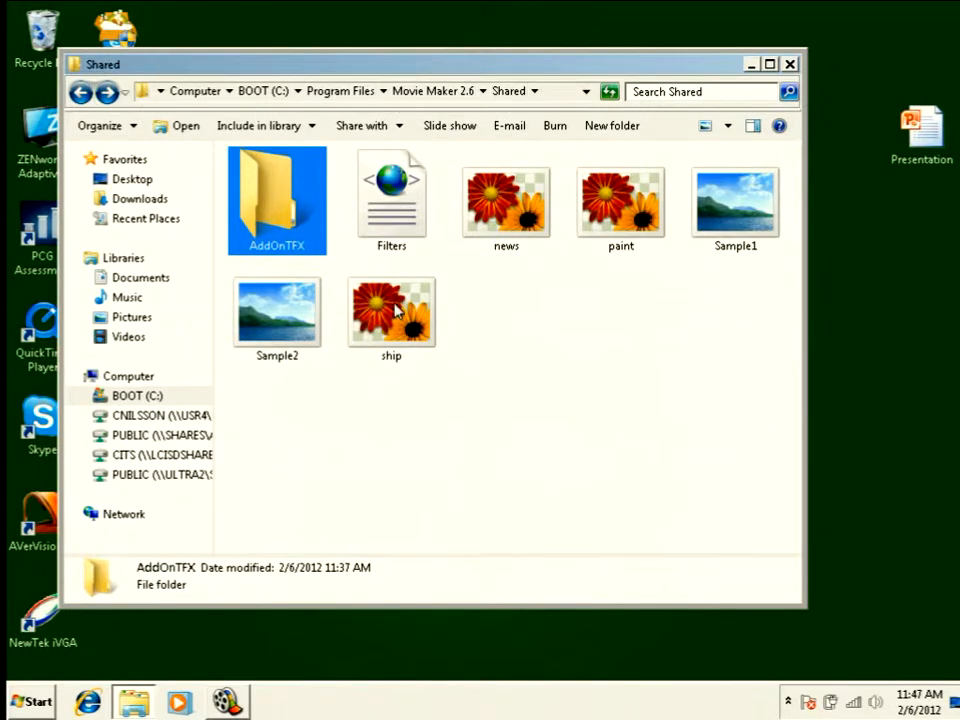
left_click(392, 310)
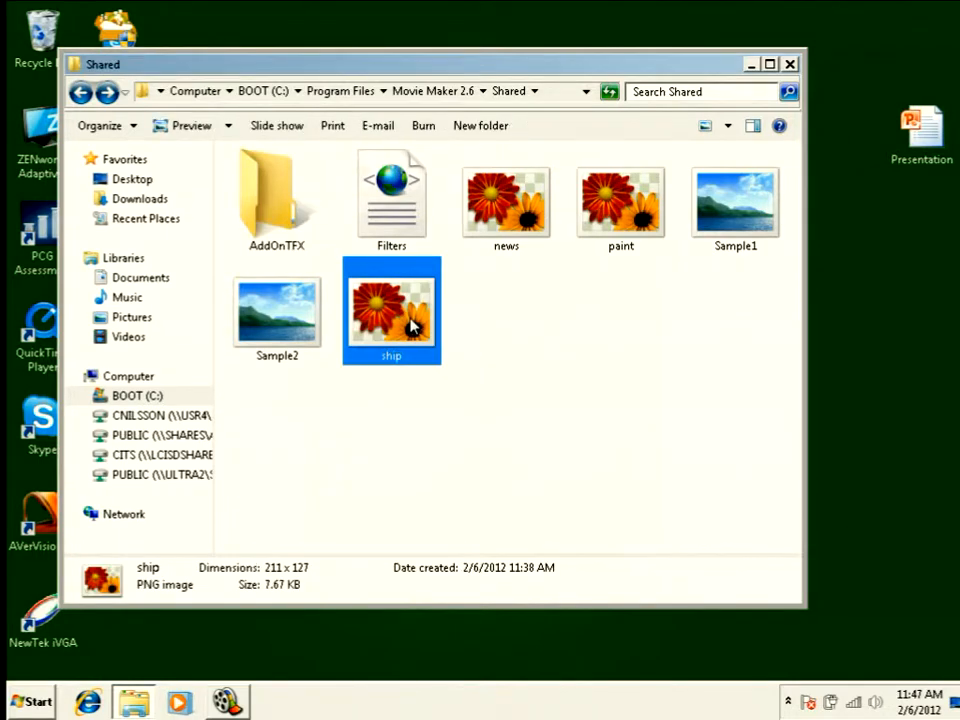
double_click(392, 310)
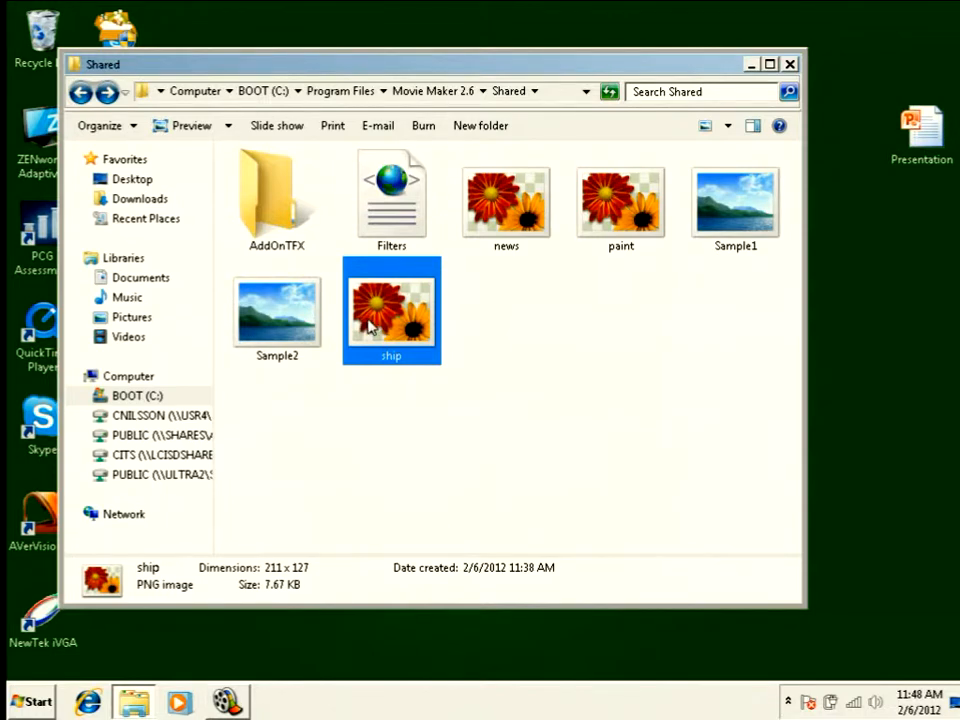
From the AddOnTFX folder, view moving_overlay.xml in Notepad maximized to full screen
double_click(276, 196)
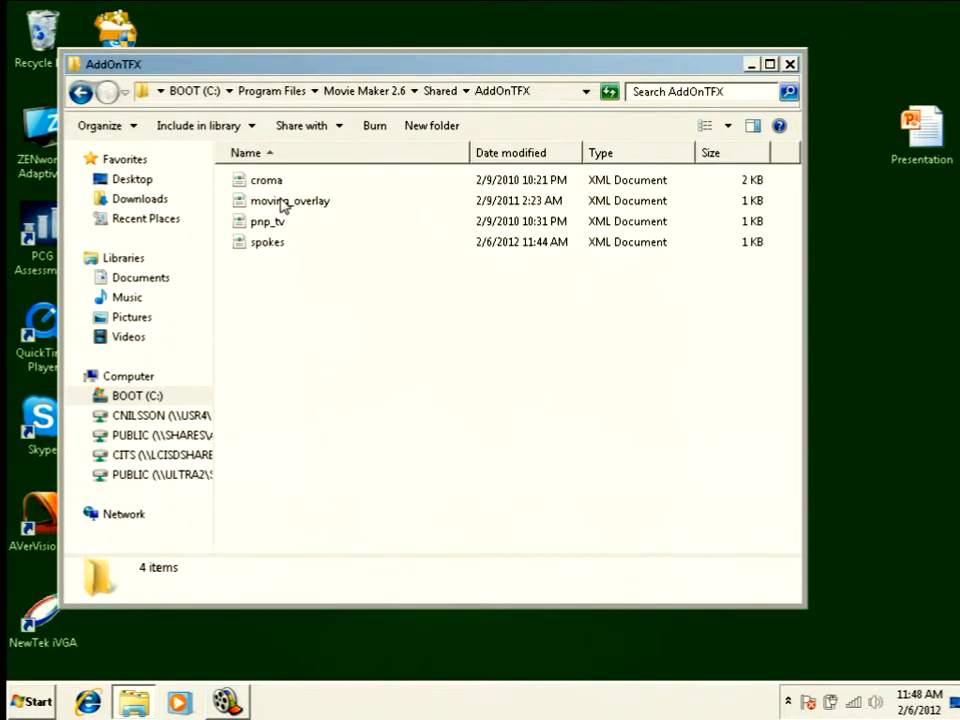
mouse_move(280, 232)
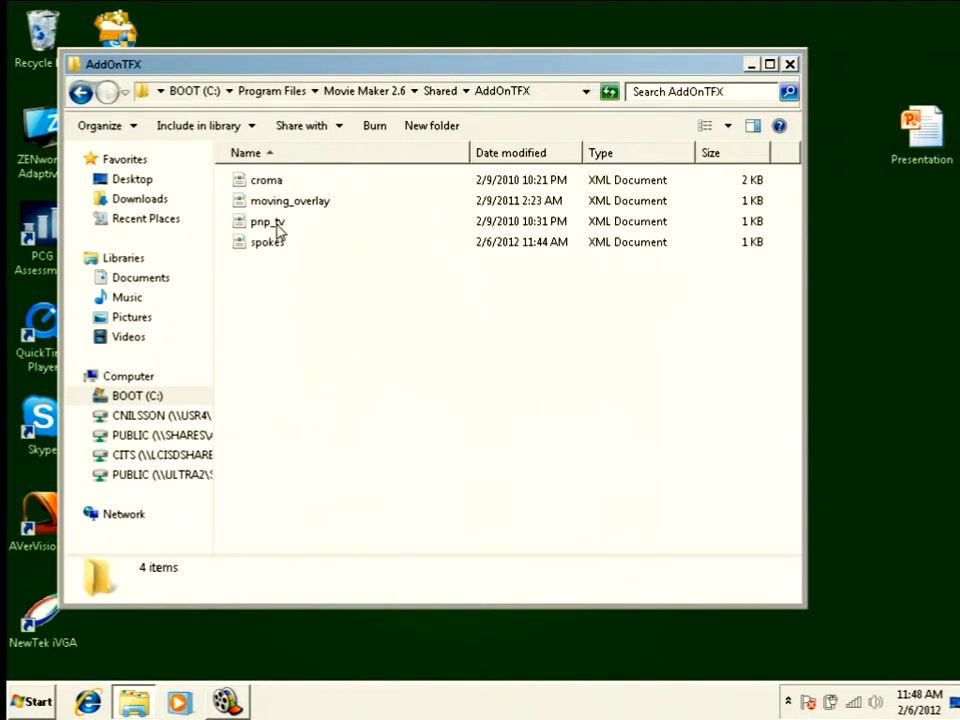
left_click(288, 200)
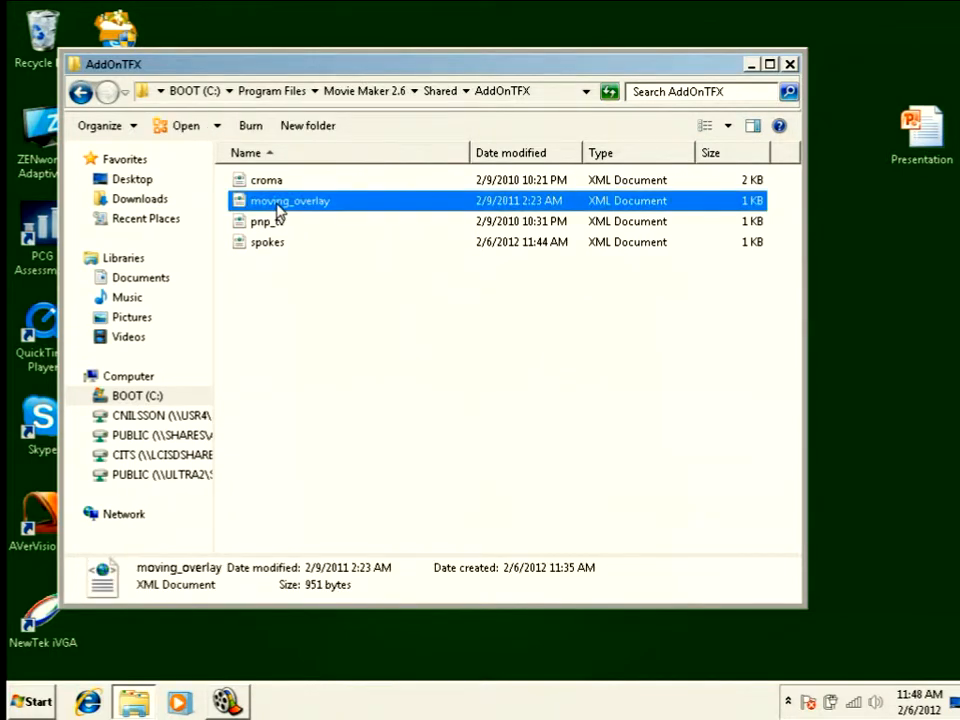
double_click(288, 200)
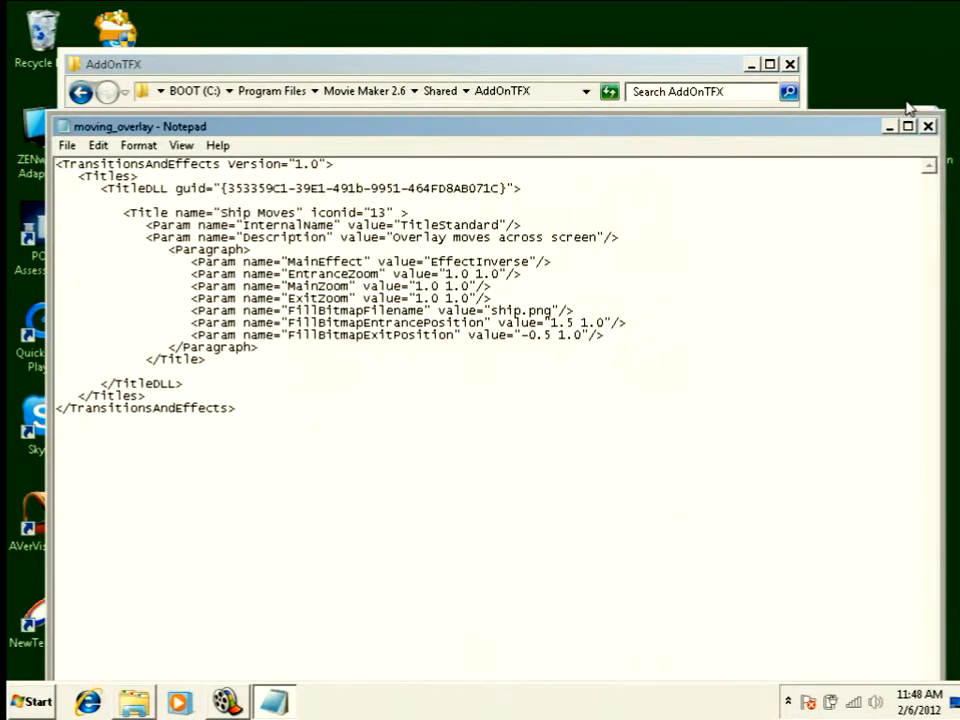
left_click(906, 126)
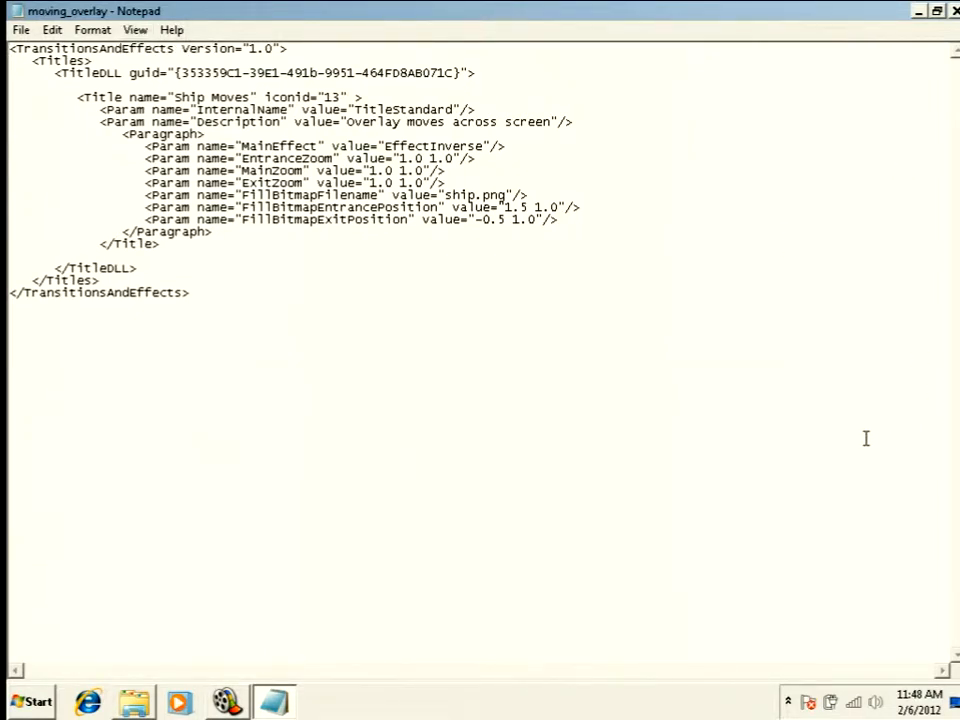
mouse_move(444, 194)
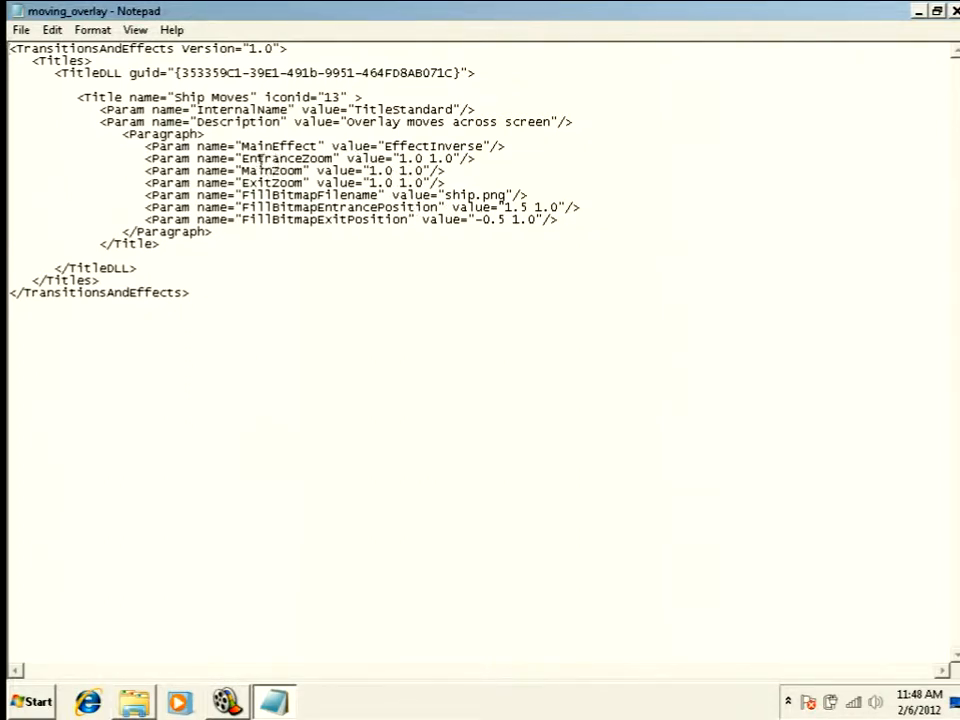
double_click(288, 158)
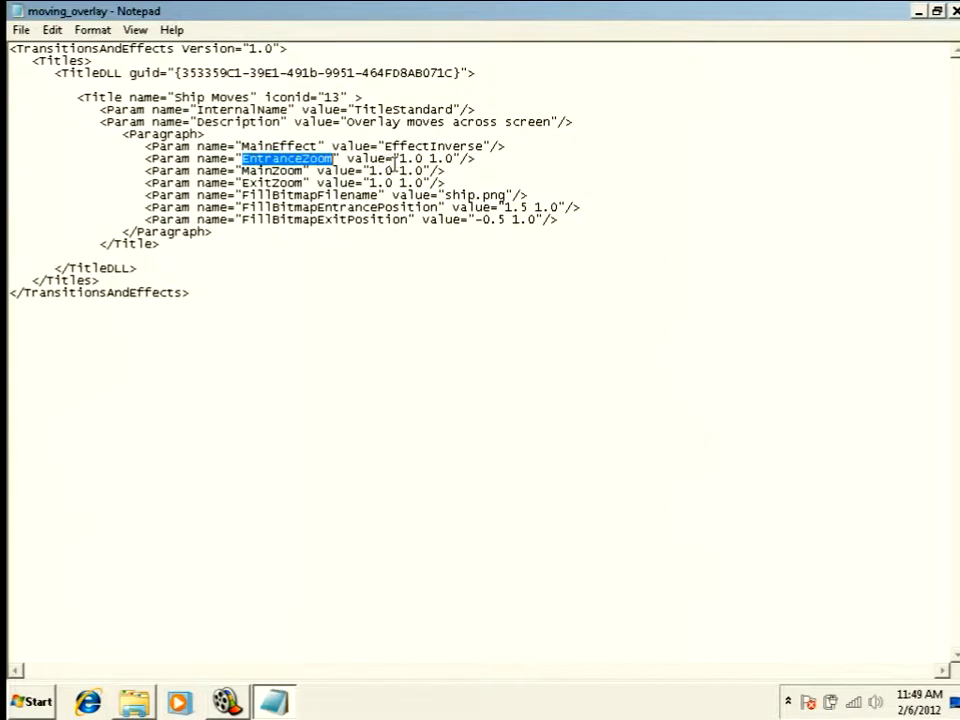
double_click(256, 170)
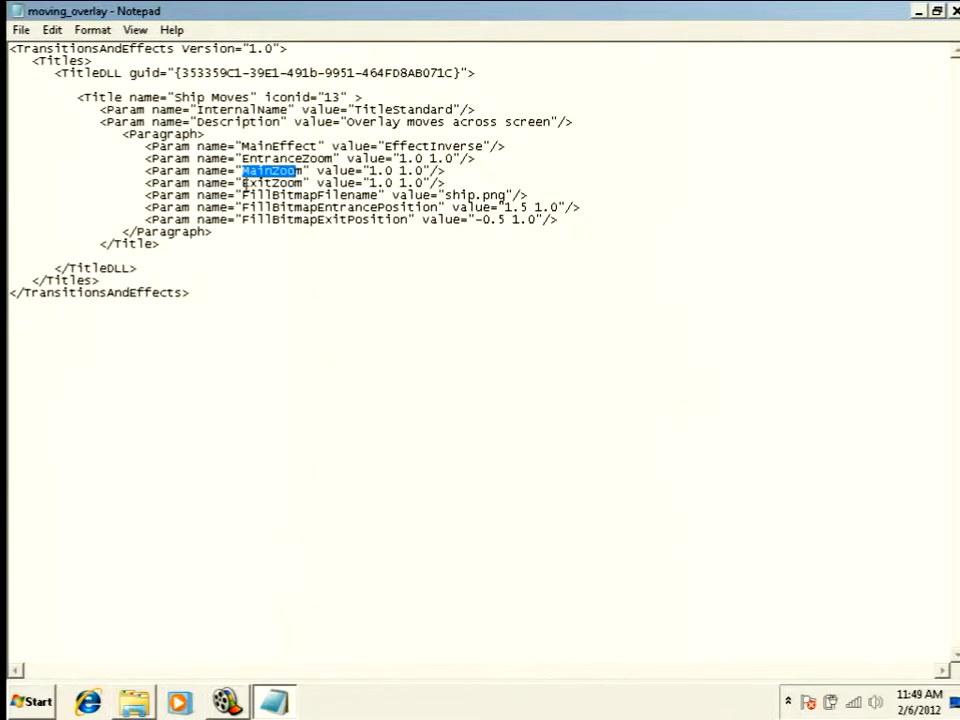
double_click(270, 184)
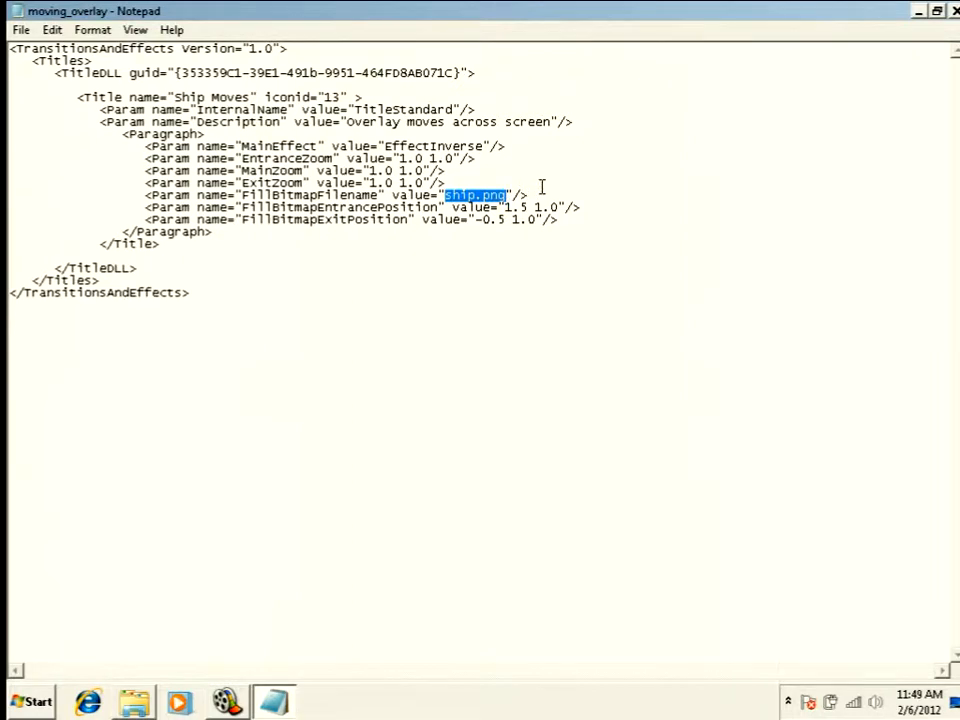
left_click(548, 192)
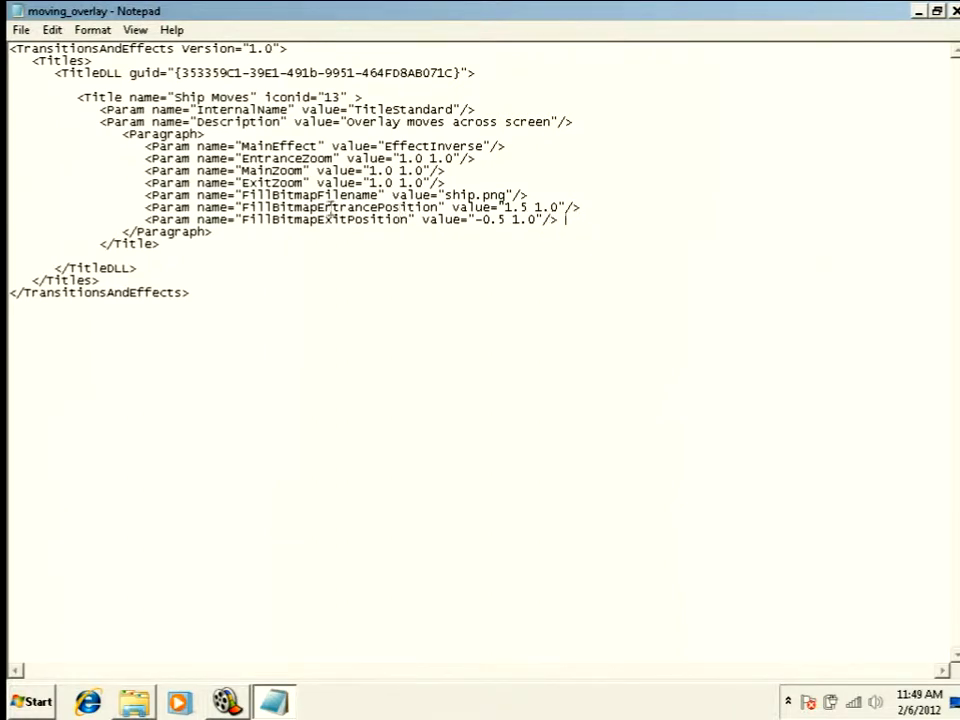
double_click(376, 218)
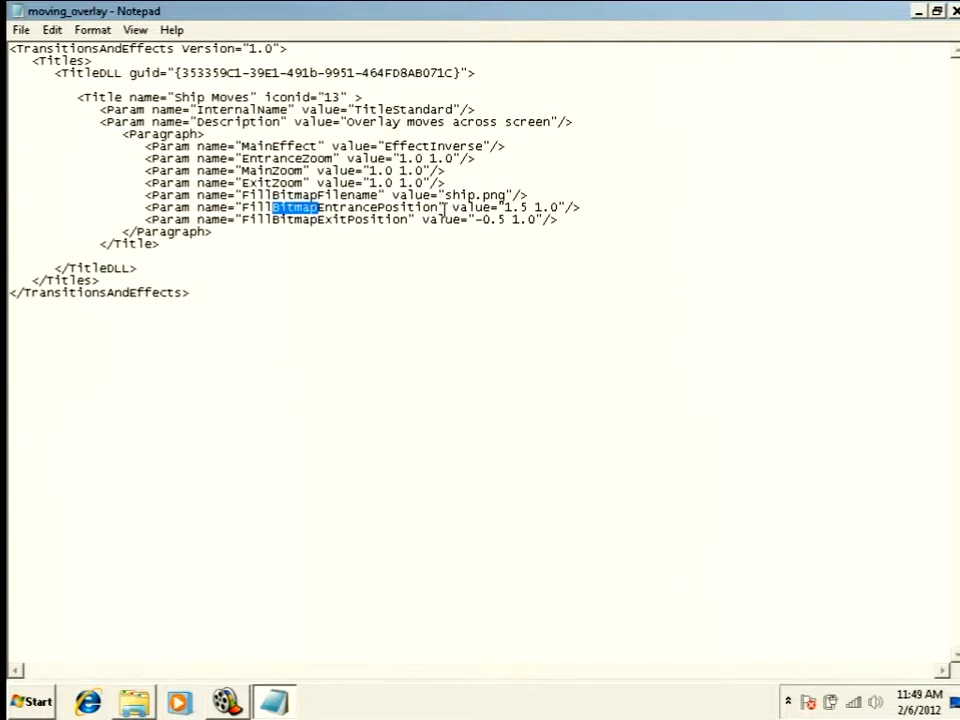
left_click(536, 206)
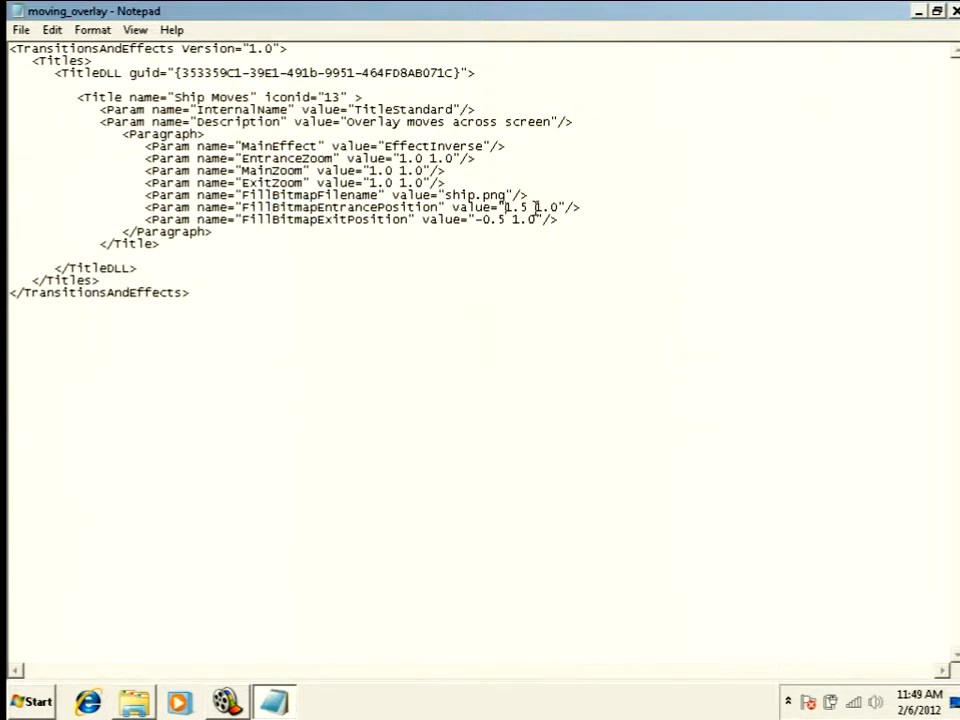